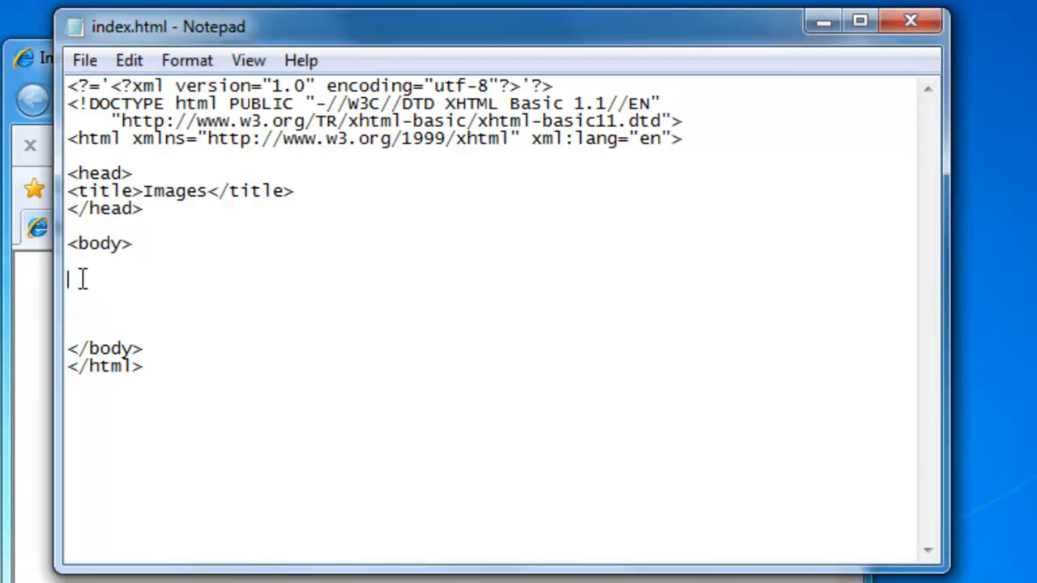
Add an opening paragraph reading "This is a picture of a plane" in the body, then a new line
text(<p)
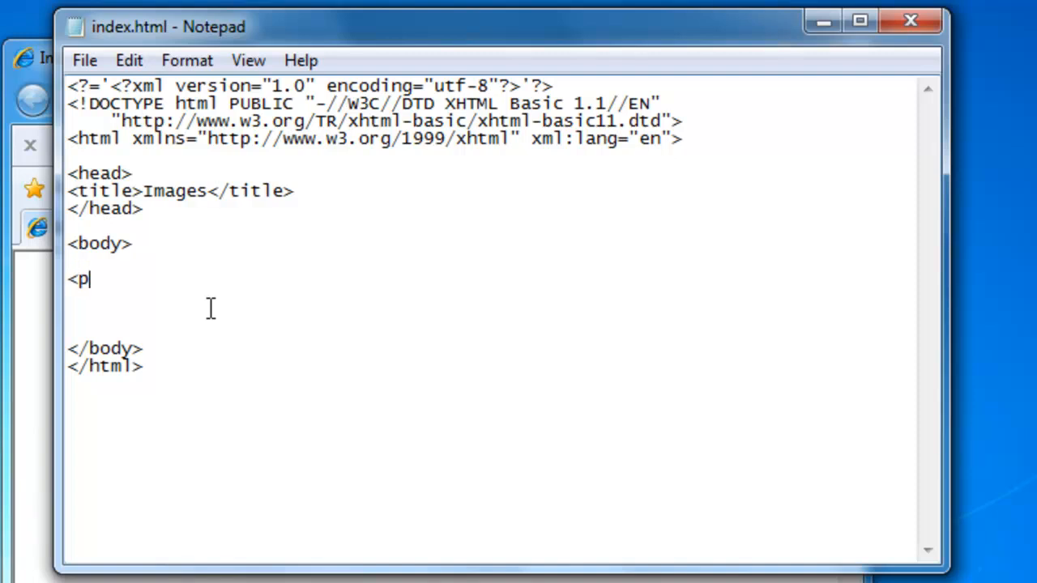
text(>)
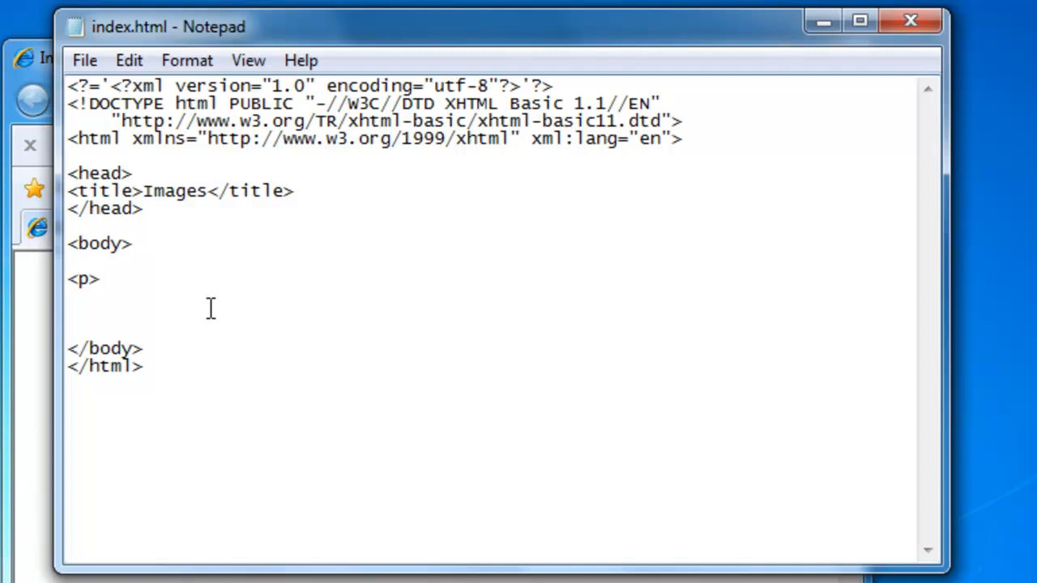
text(This is)
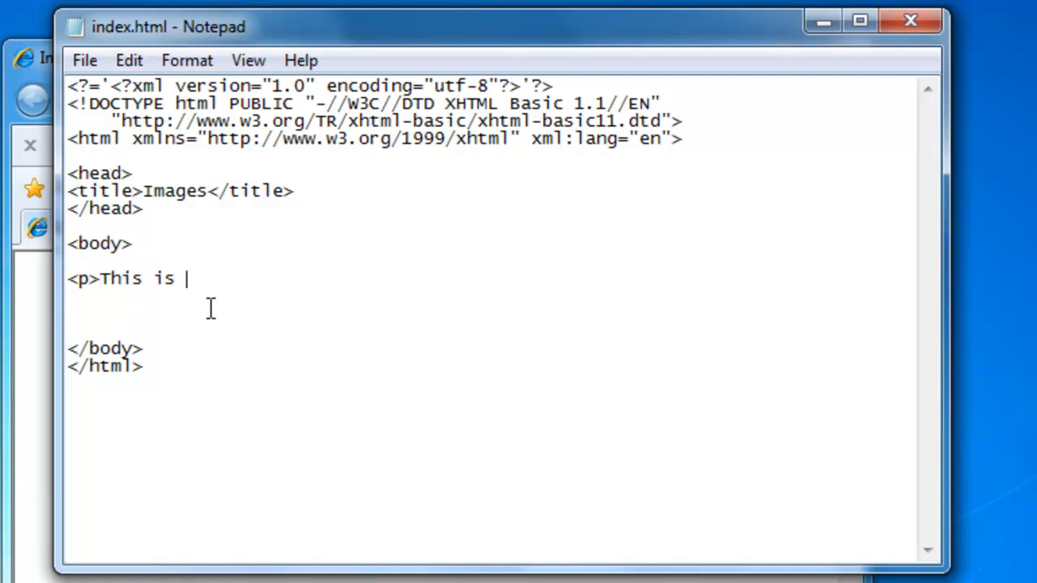
text(a pictu)
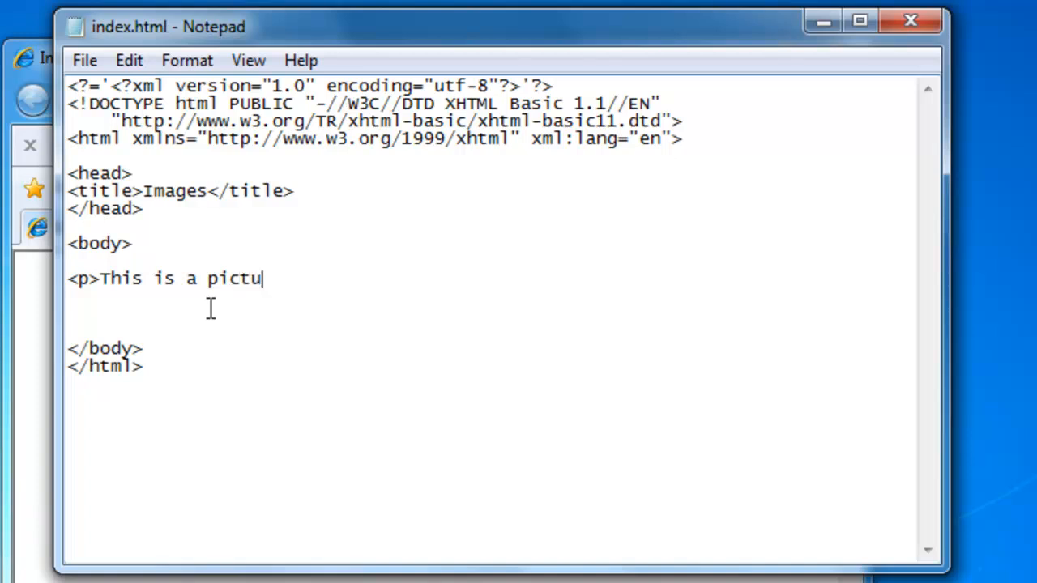
text(re of a pl)
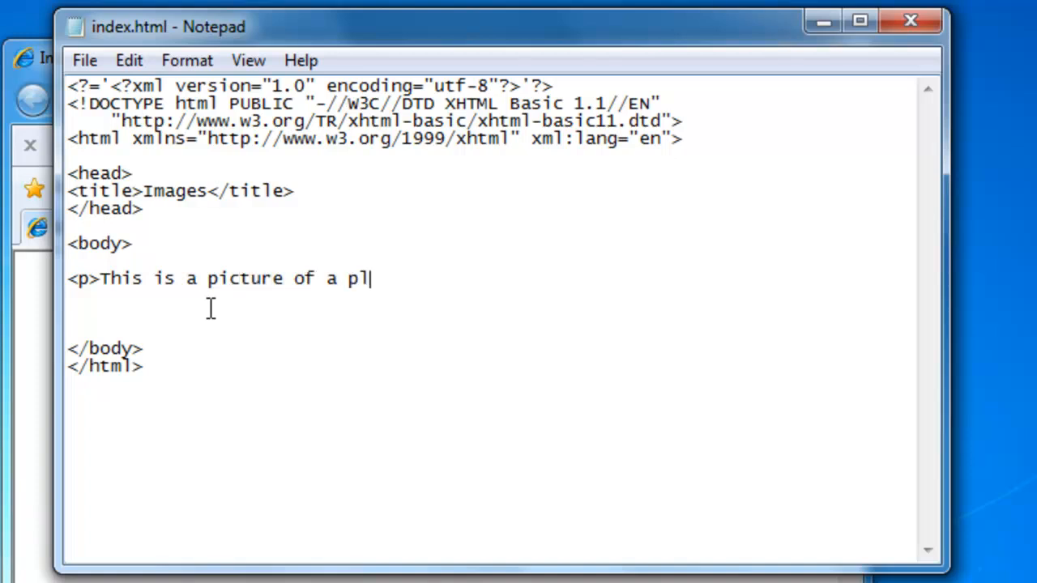
text(ane)
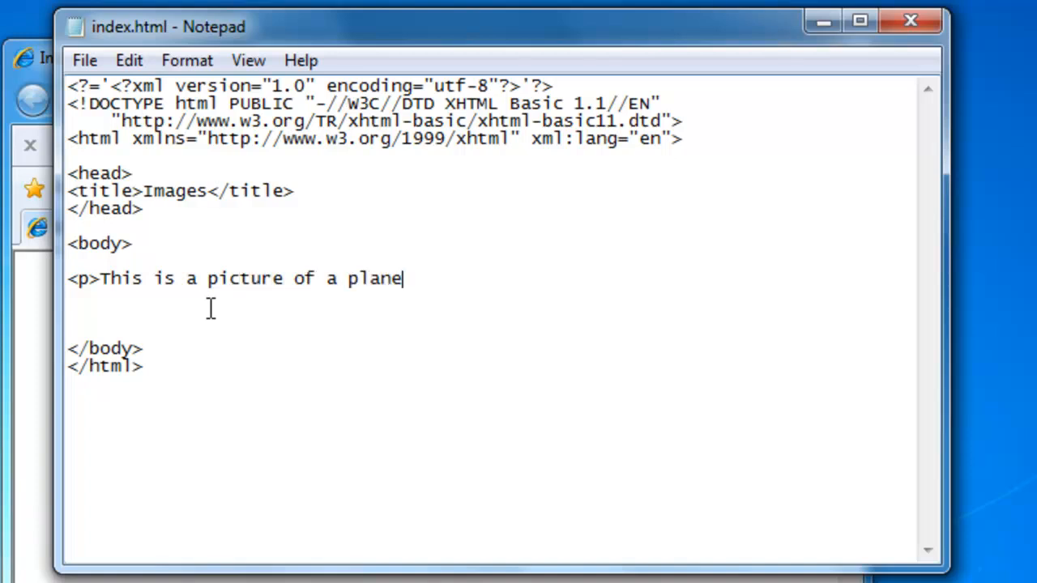
key(Enter)
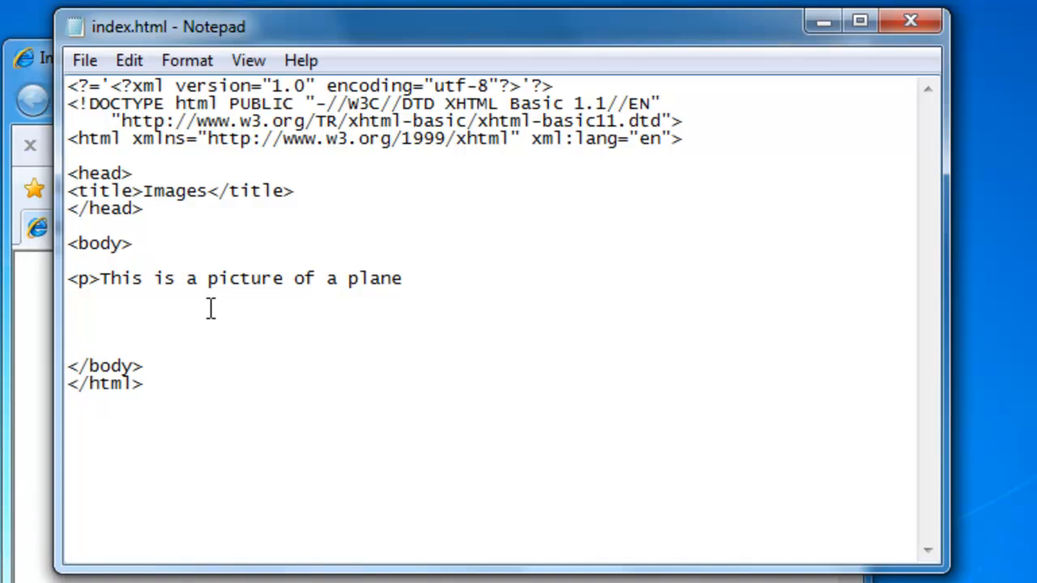
Type an image tag with src="plane.jpg" and alt="plane" below the sentence
text(<)
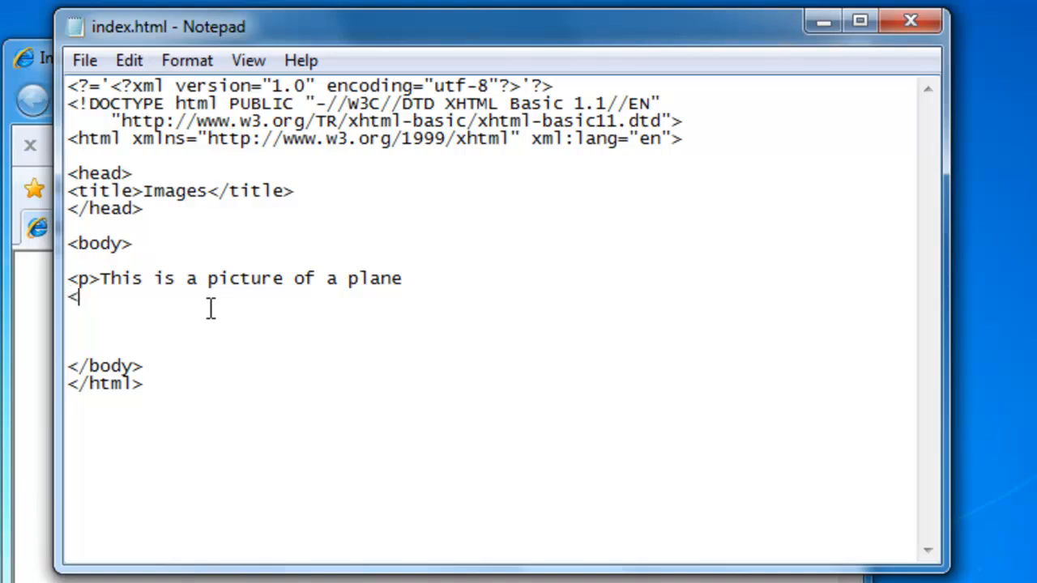
text(img sr)
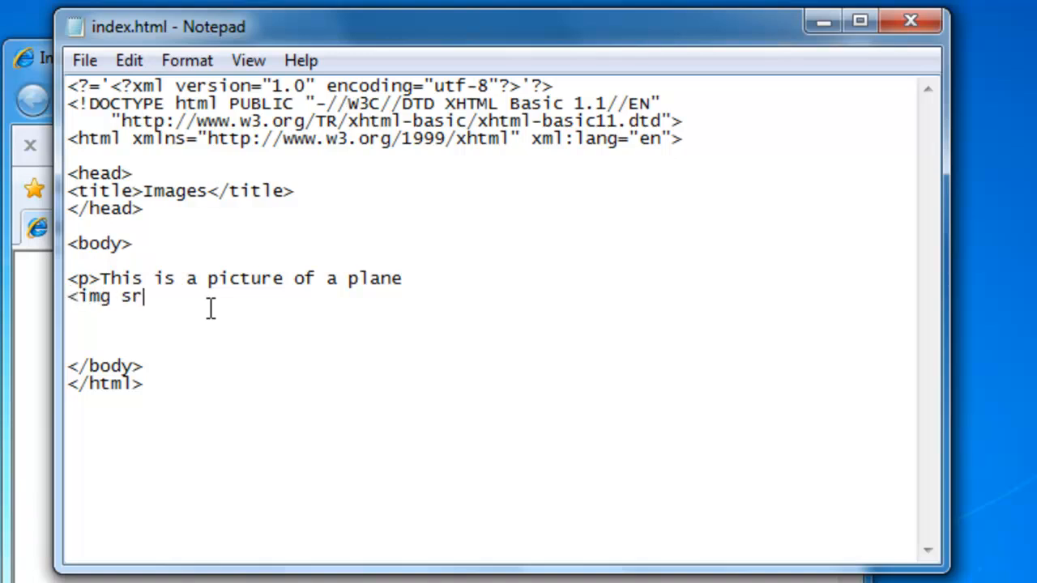
text(c)
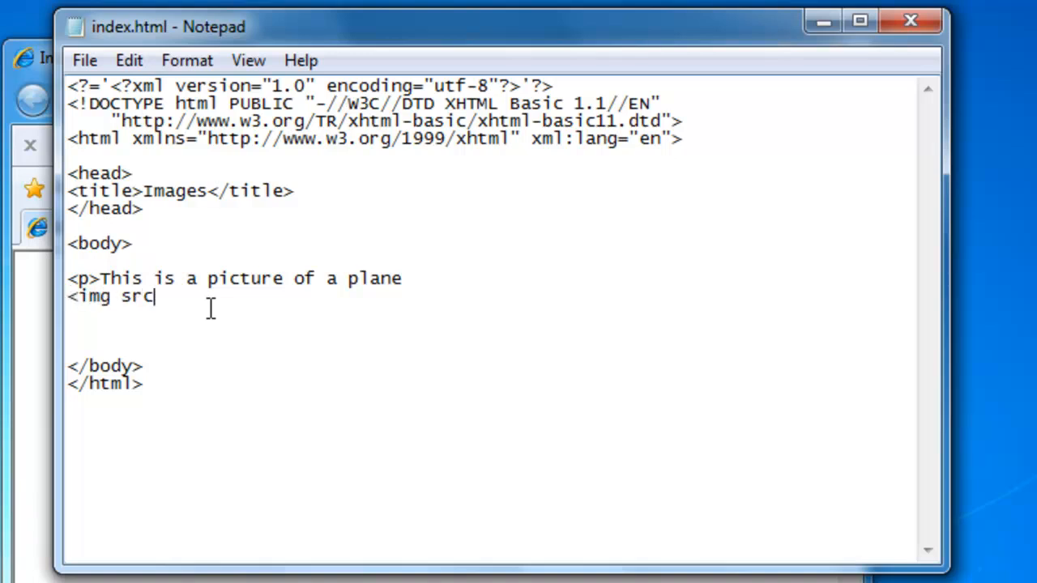
text(="plan)
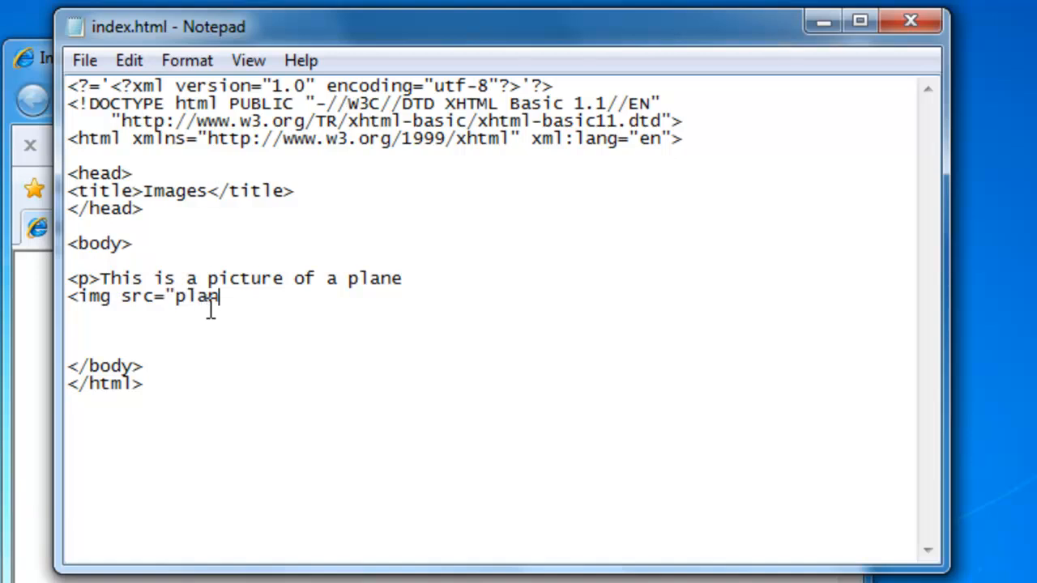
text(e.j)
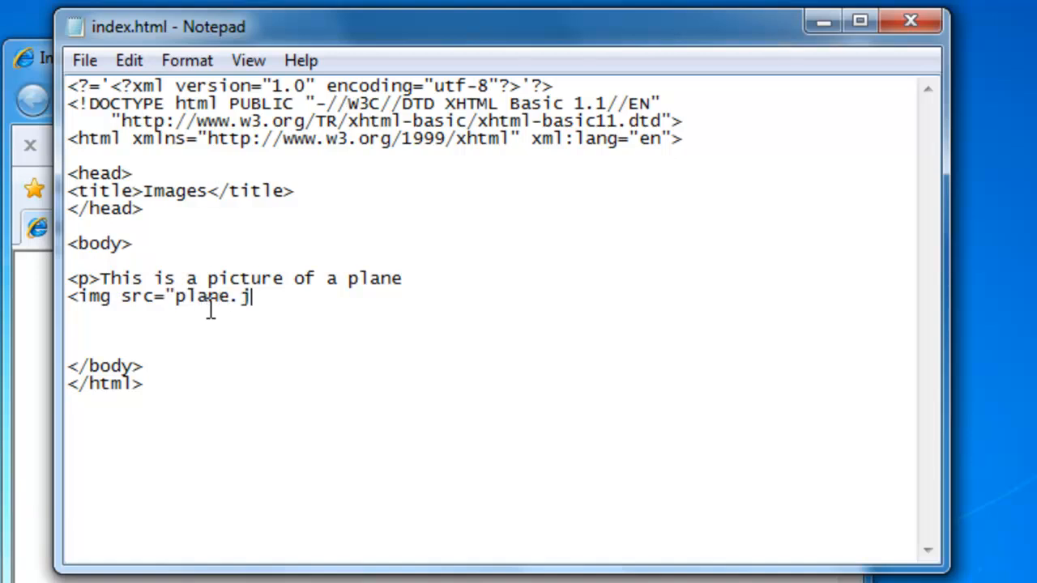
text(pg)
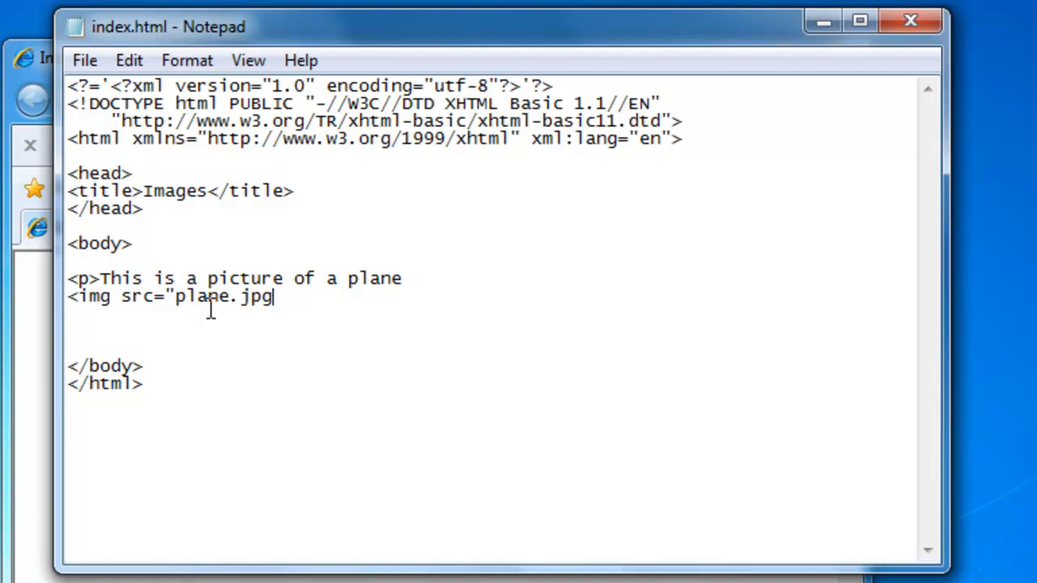
text(")
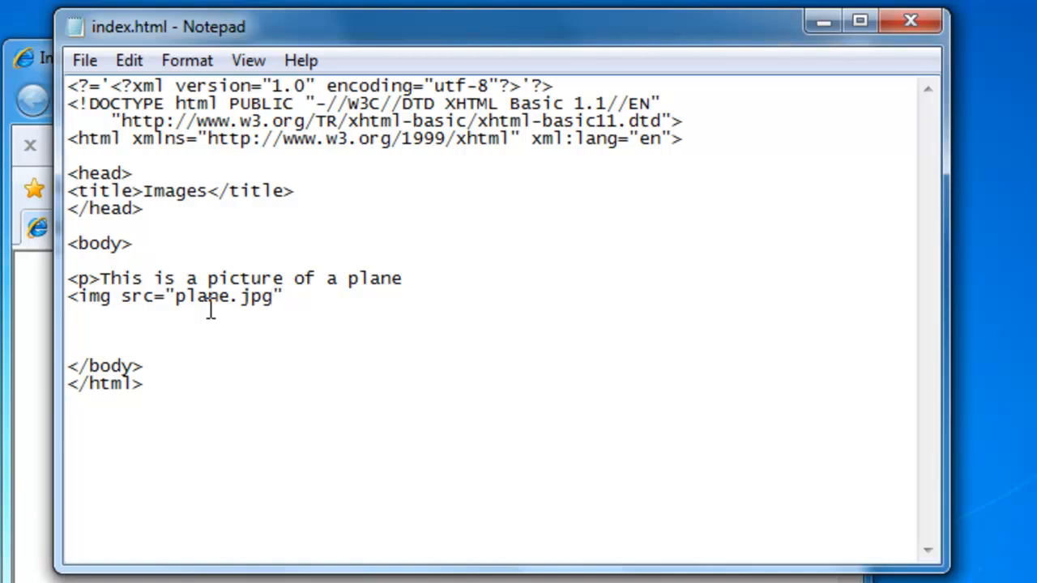
text(alt)
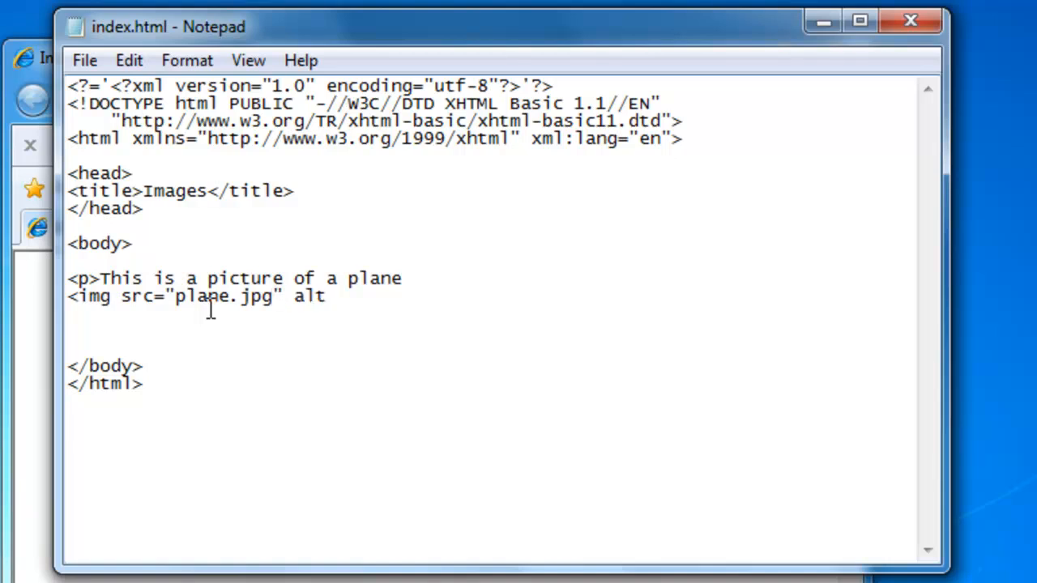
text(="pla)
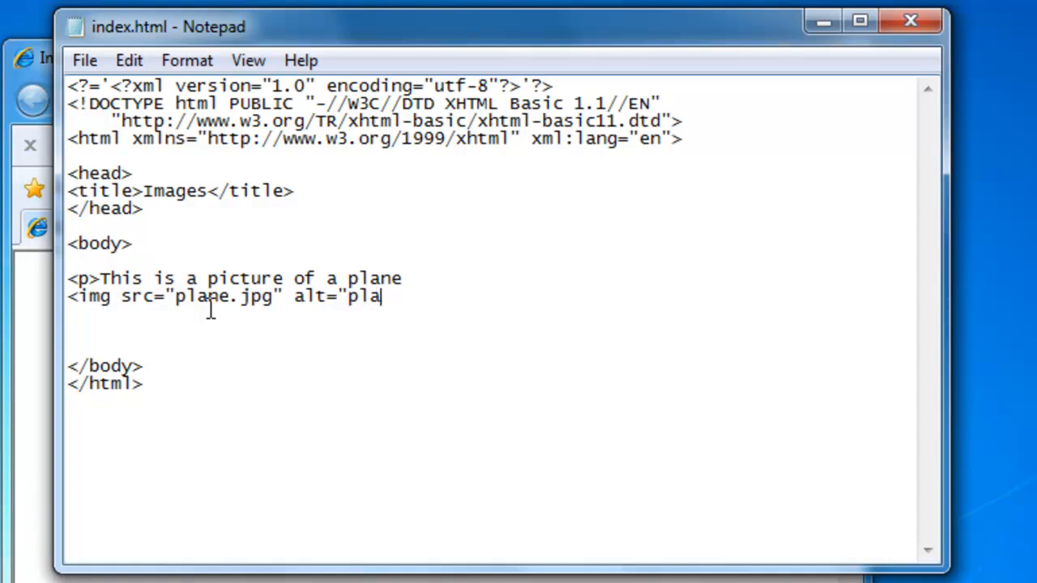
text(ne")
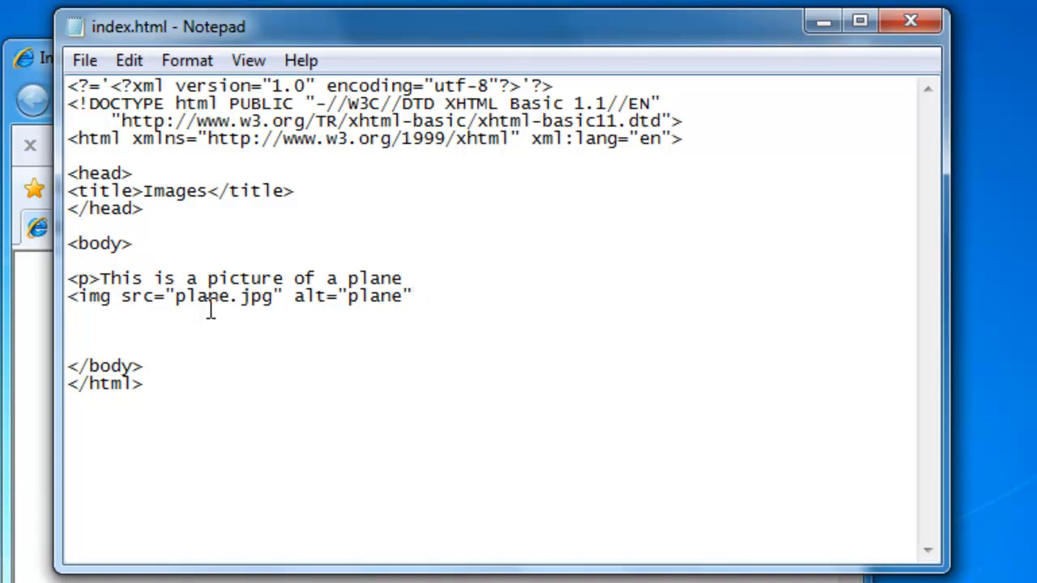
Add align="bottom" and width="100" to the plane image tag and begin the height attribute
text(align)
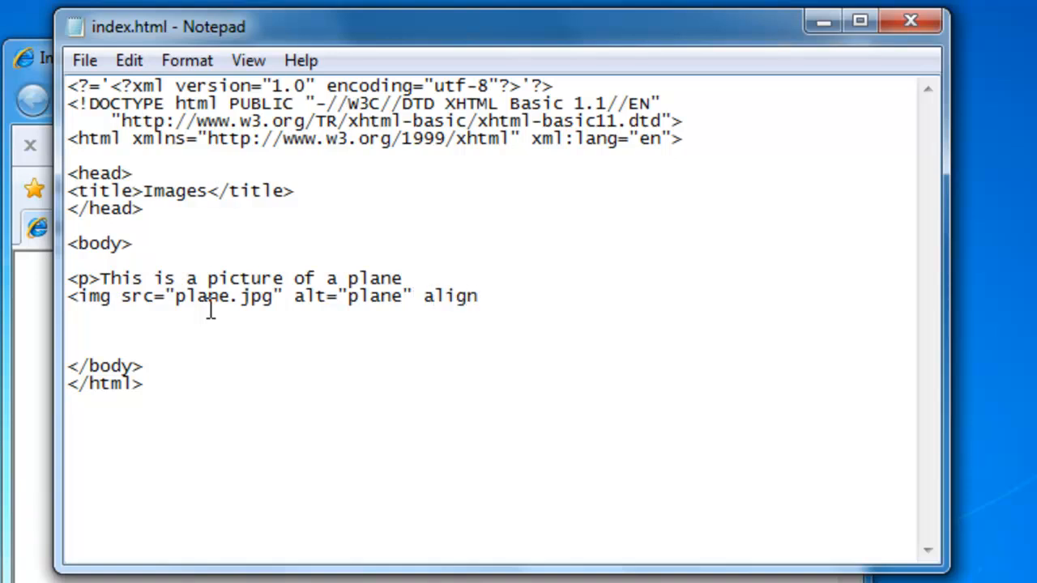
text(=")
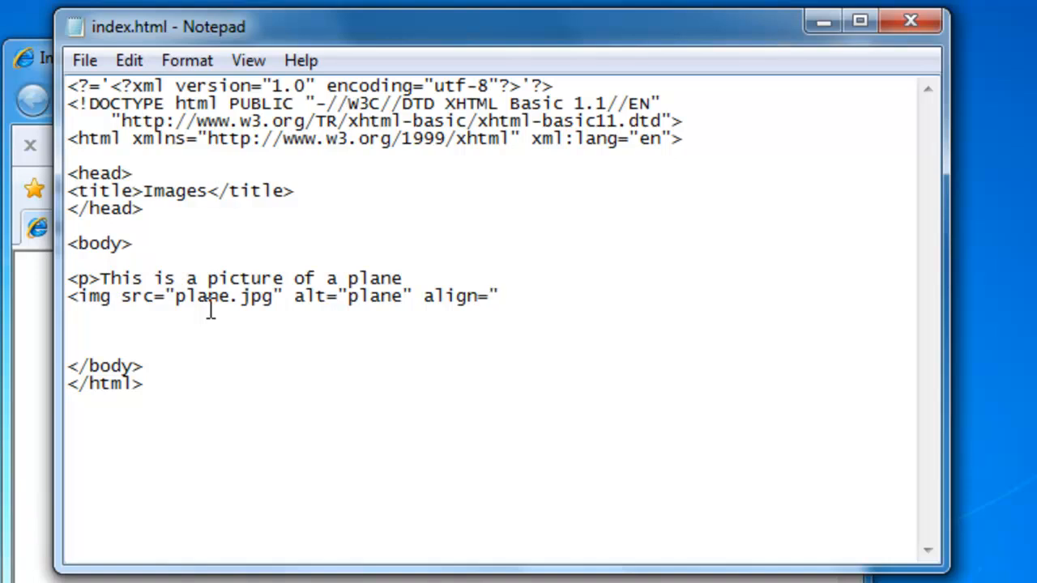
text(bottom")
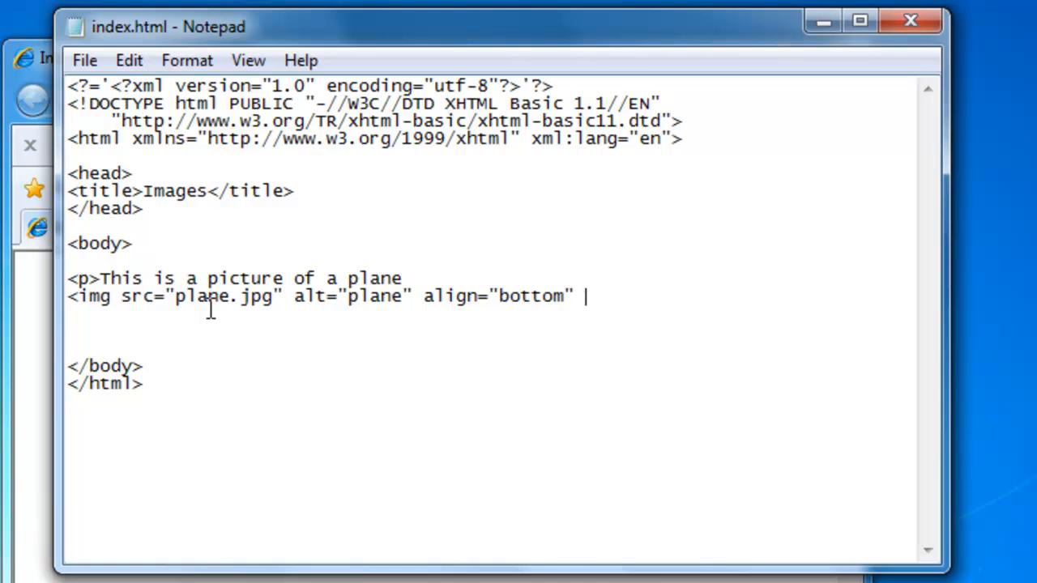
text(wi)
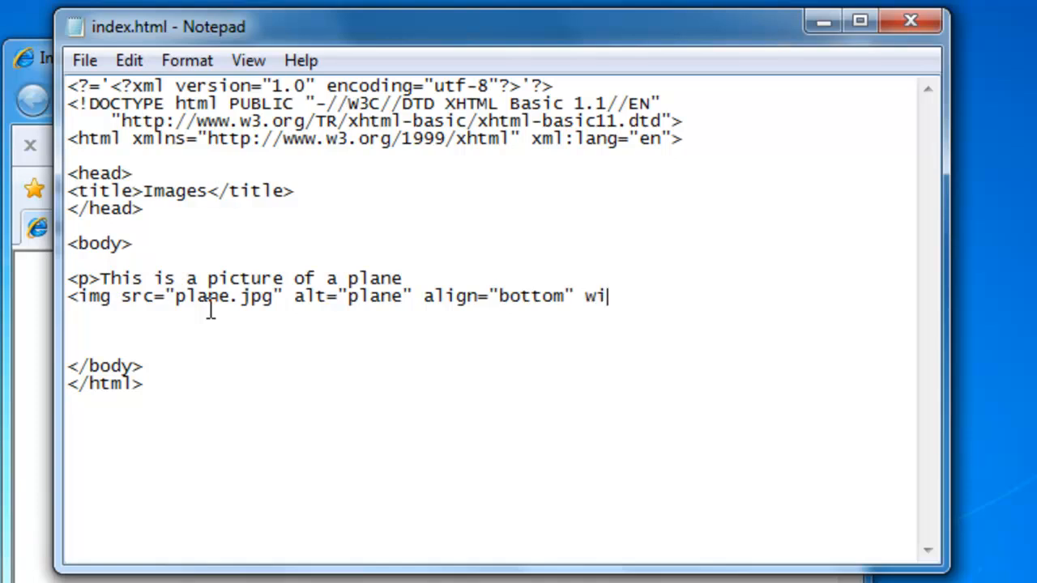
text(dth=")
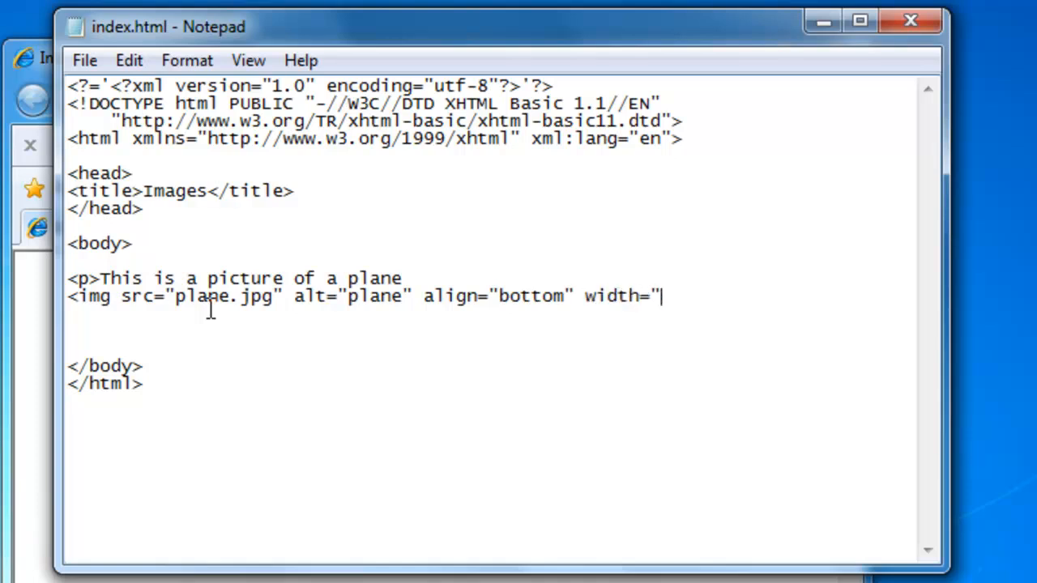
text(100)
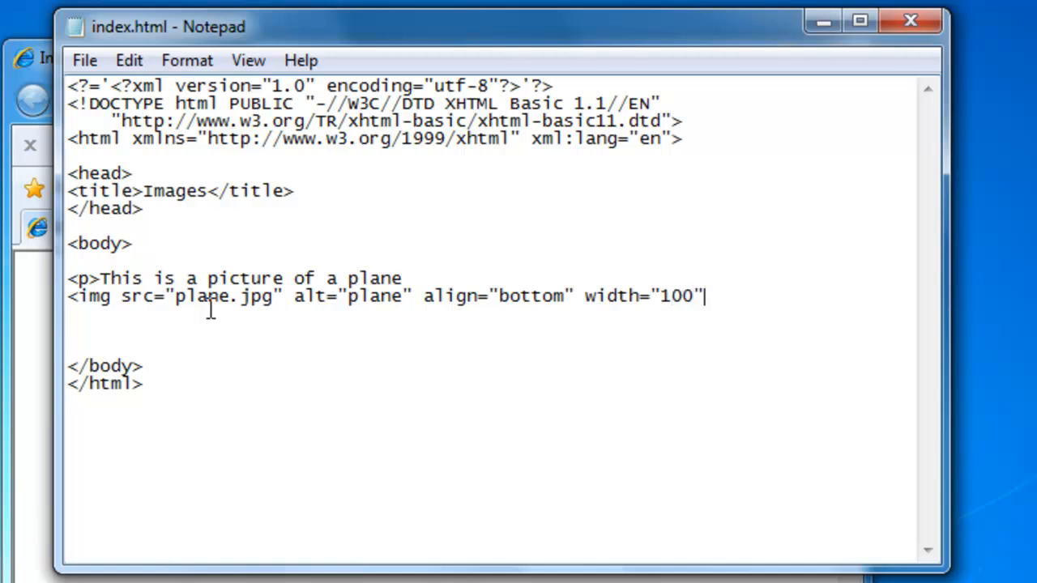
text(h)
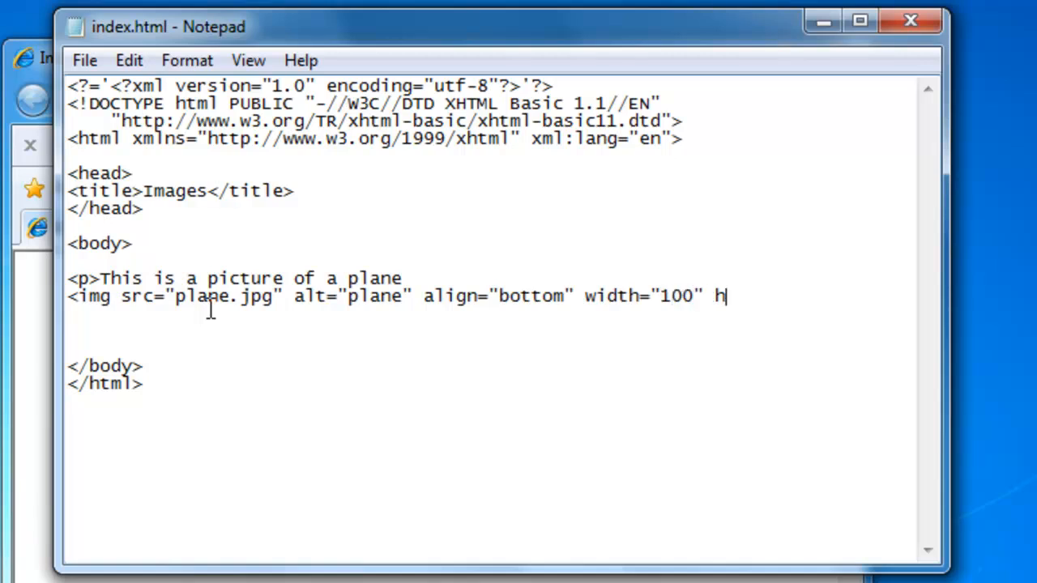
text(eight)
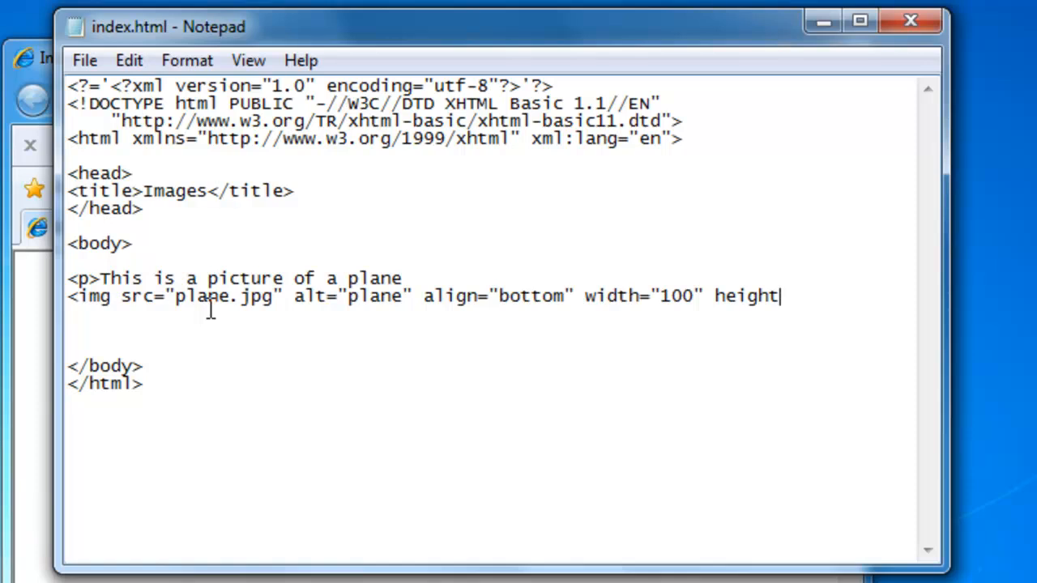
Finish the image tag with height="100" and self-close it with />
text(="100)
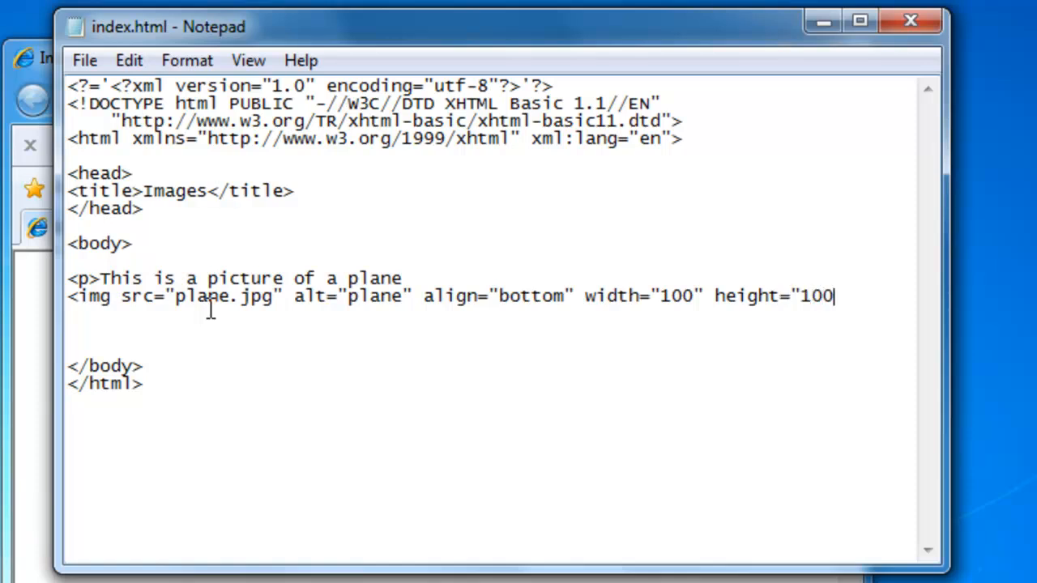
text(!)
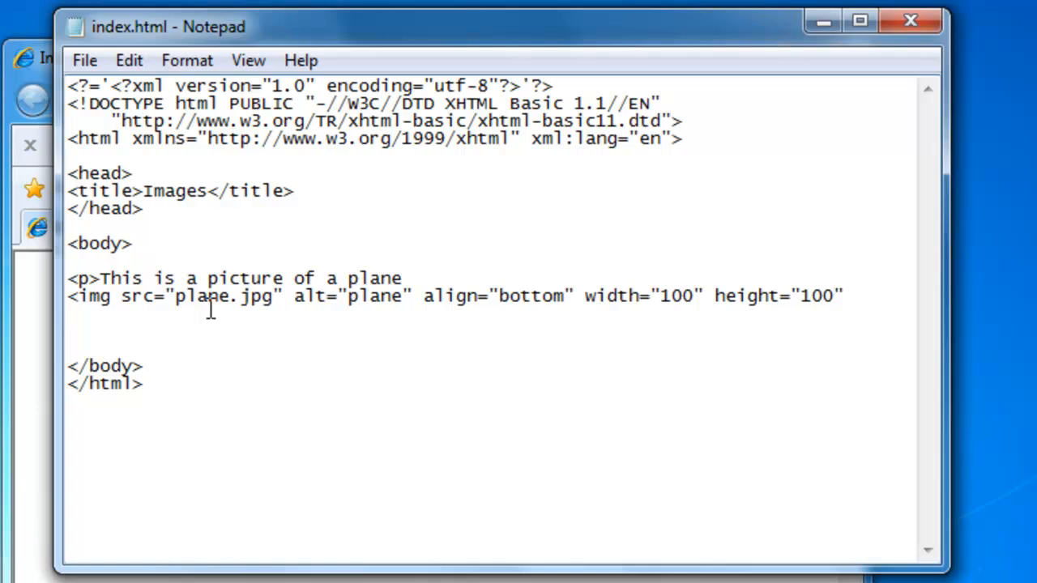
text(/)
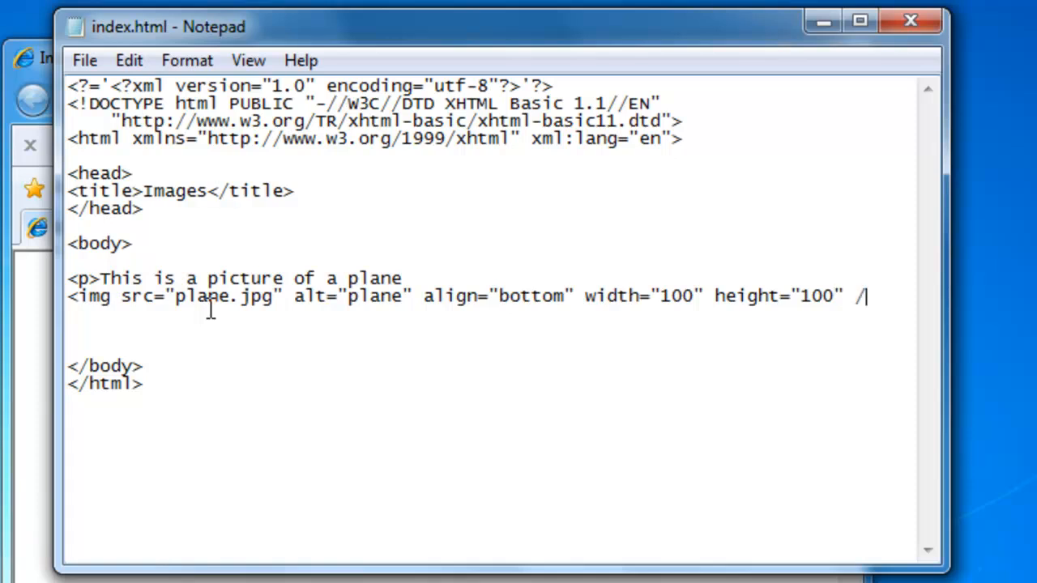
text(>)
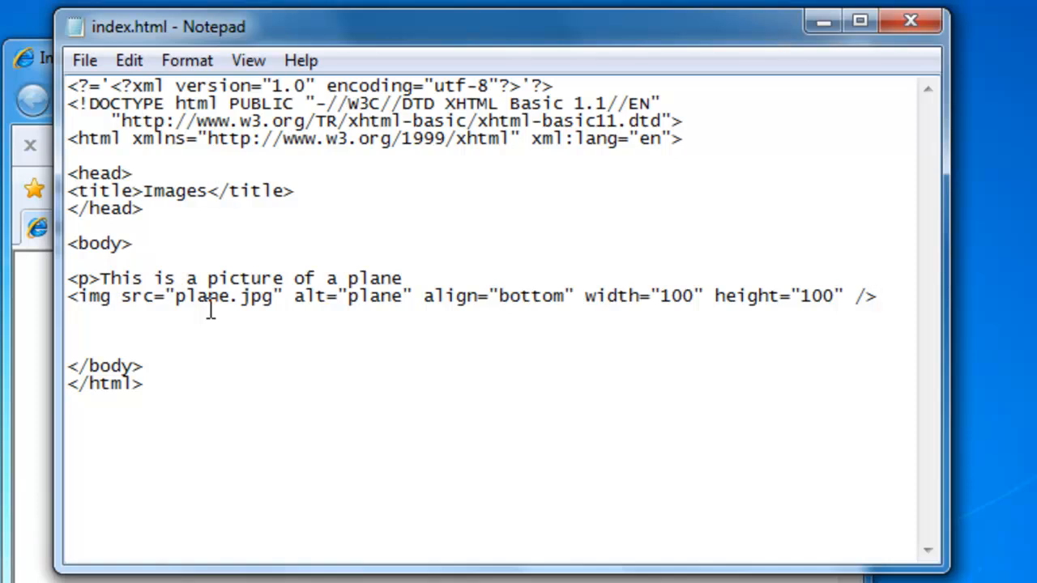
Continue the paragraph with "that I took yesterday." and start its closing </p> tag
text(that)
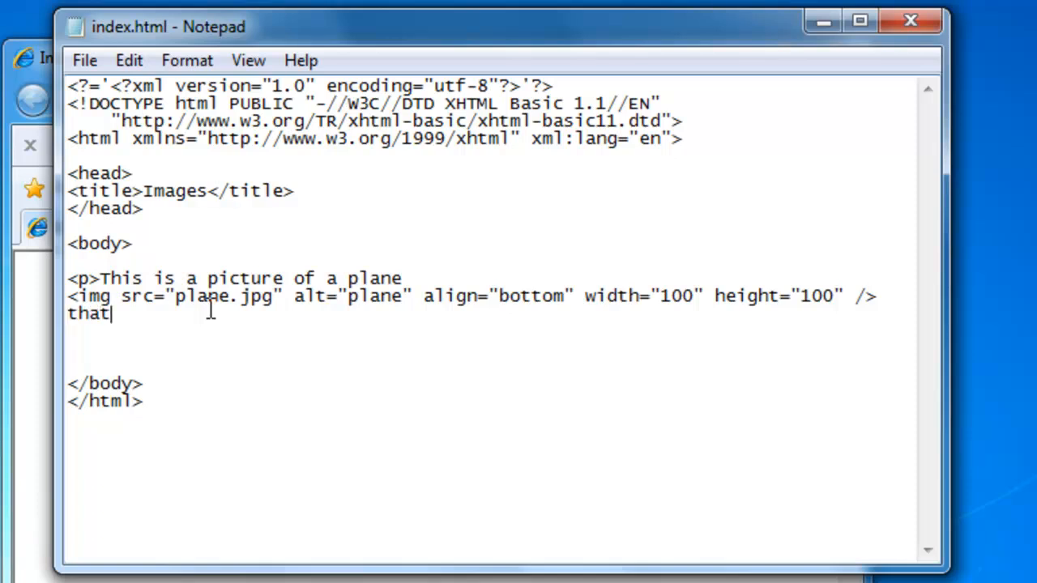
text(I took)
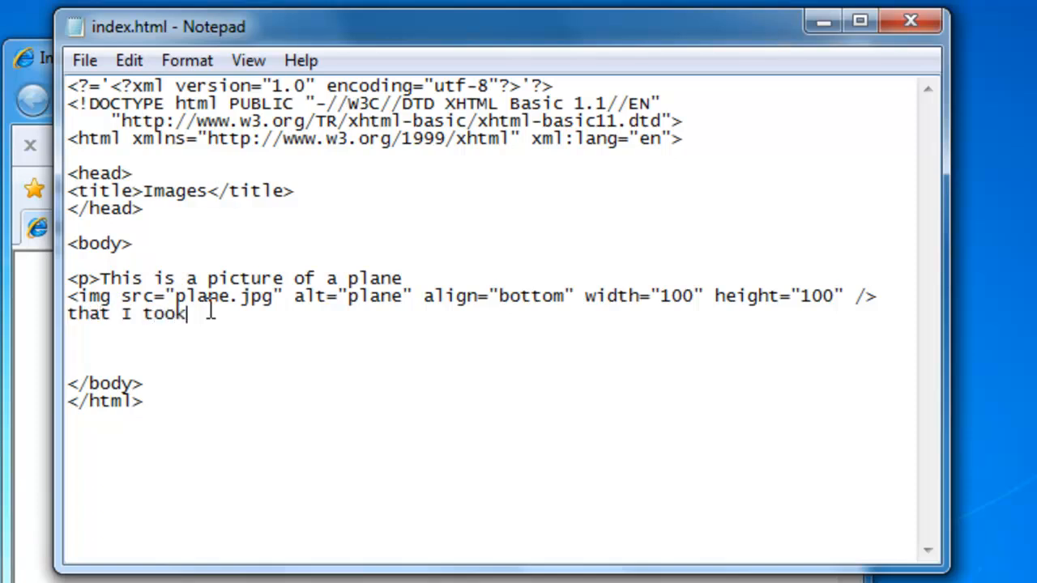
text(yesterday)
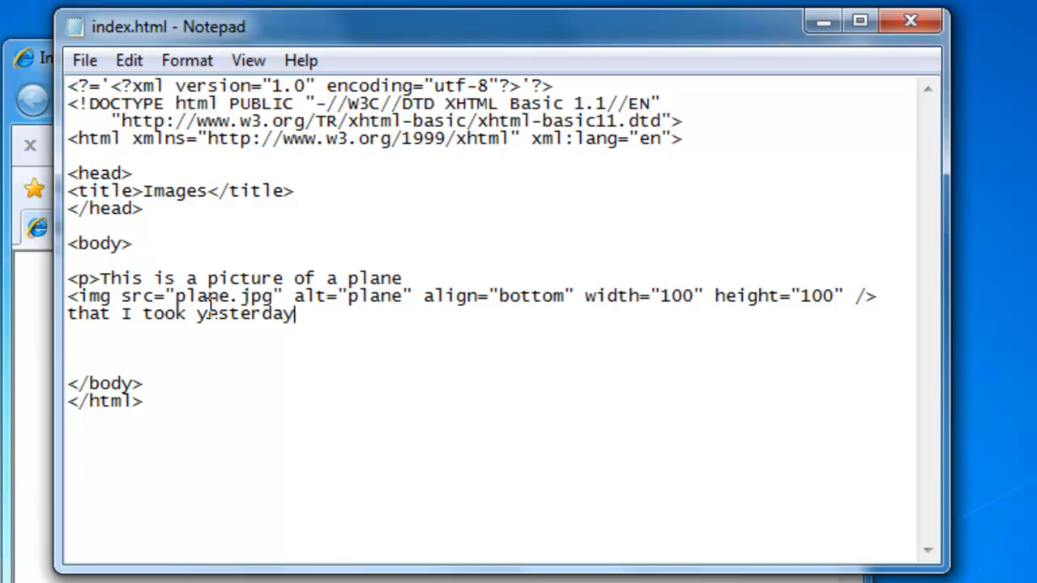
text(.)
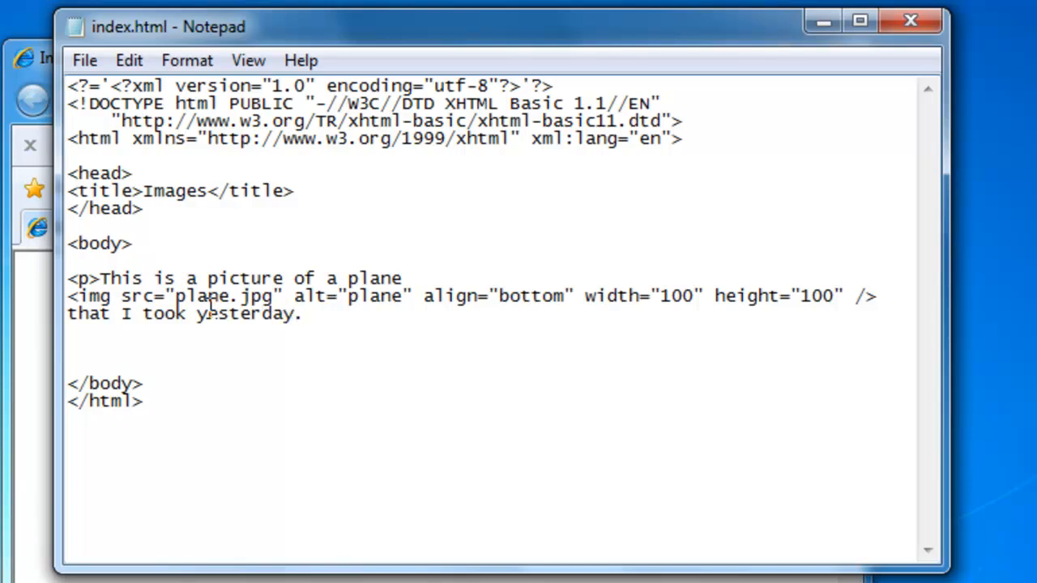
text(</p>)
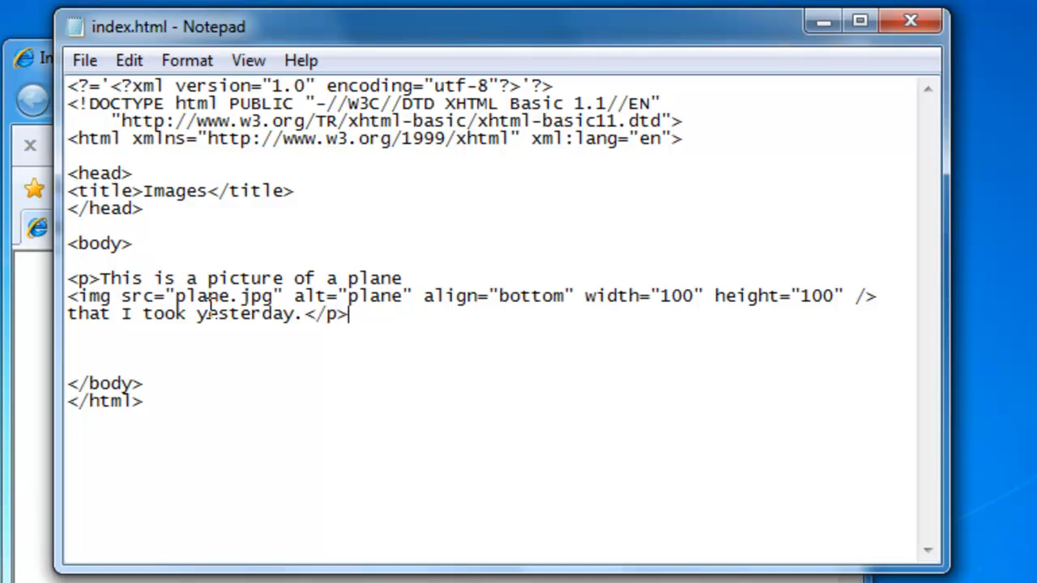
Preview the page with bottom-aligned text in Internet Explorer, then return to Notepad
click(85, 60)
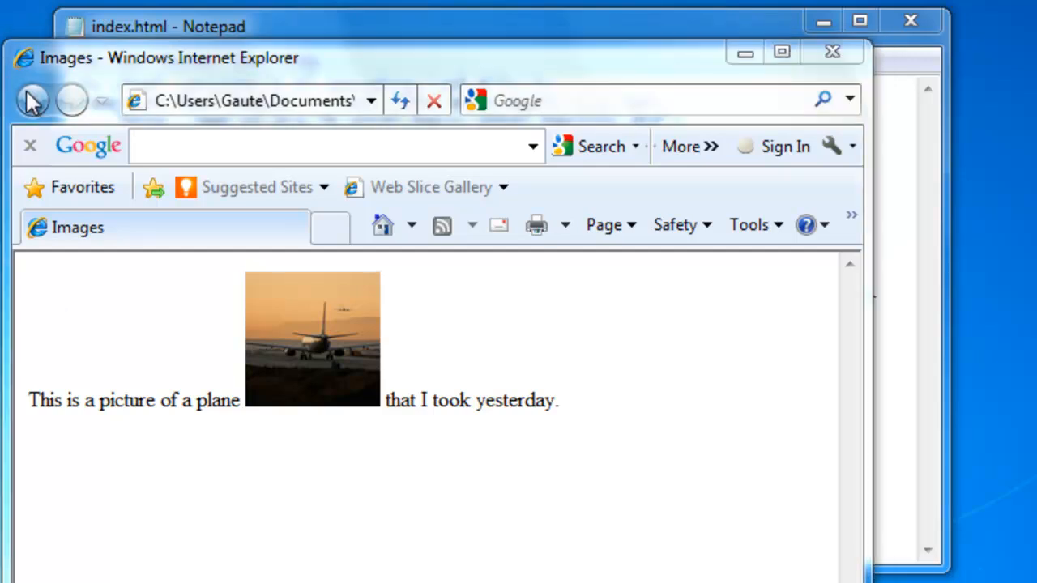
click(168, 26)
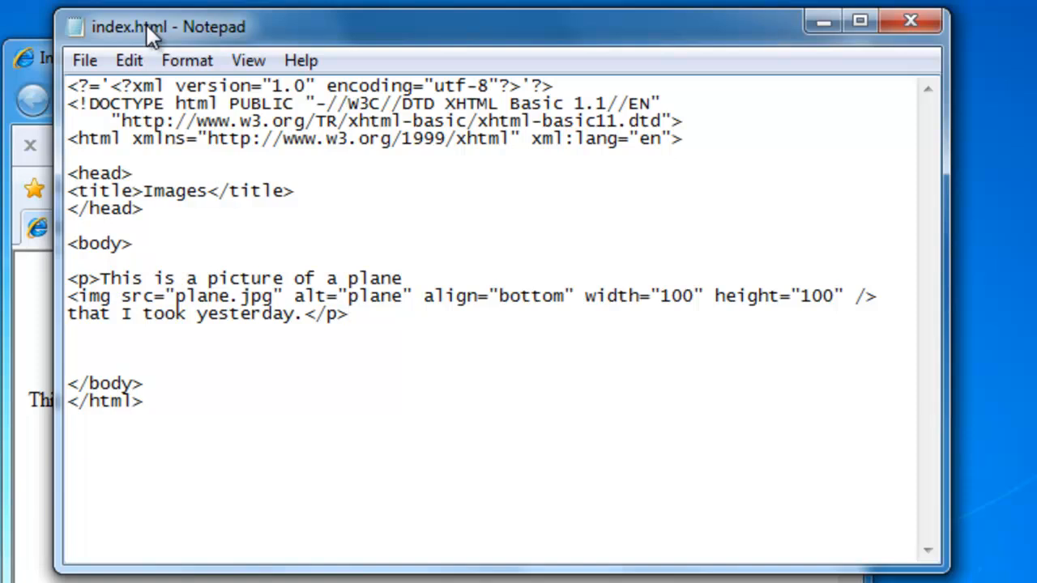
Review the img line by highlighting the jpg extension, then bring the browser preview forward
click(79, 296)
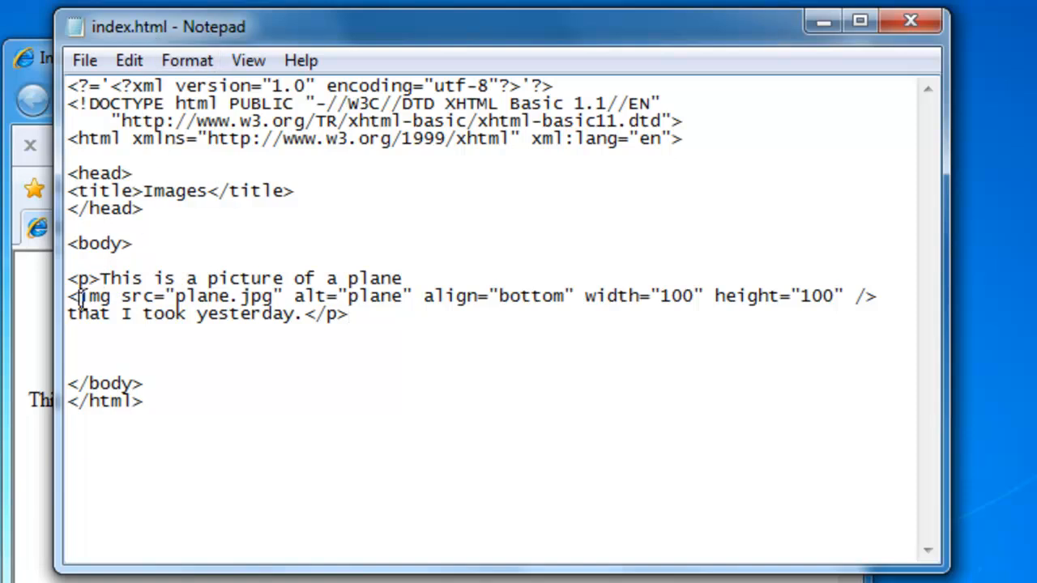
drag(77, 296, 156, 296)
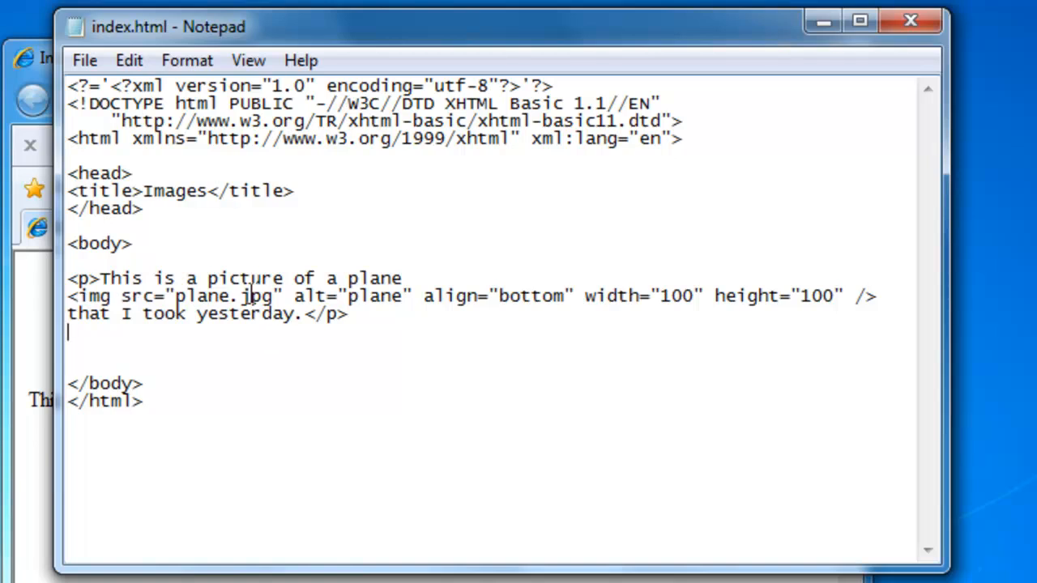
double_click(257, 295)
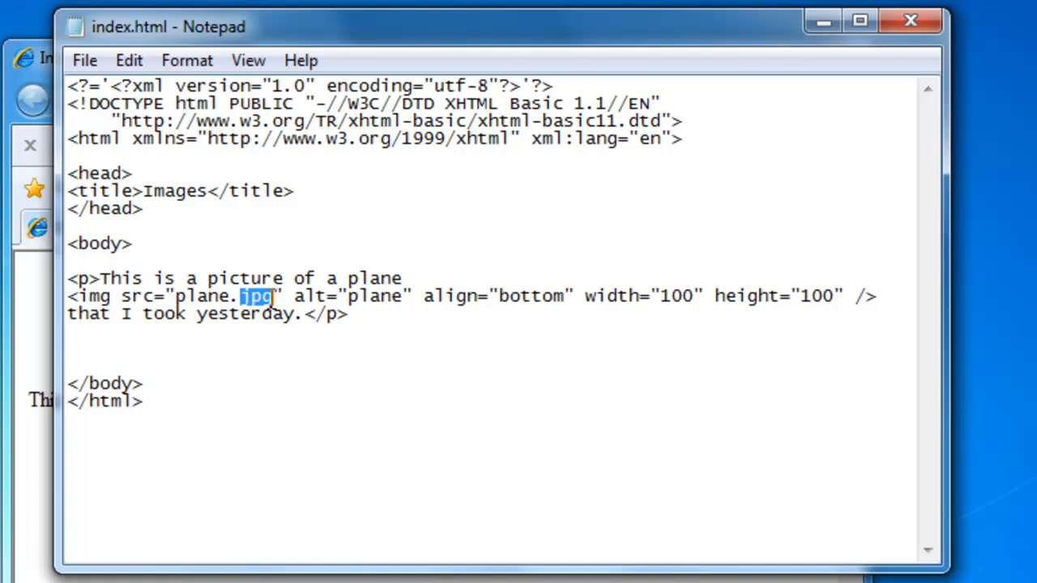
click(276, 350)
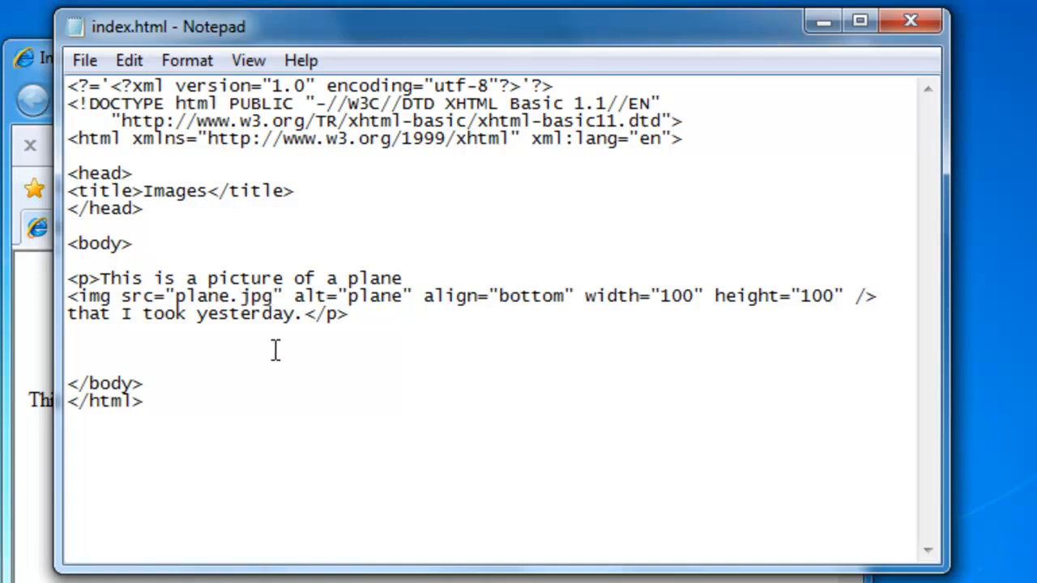
click(69, 349)
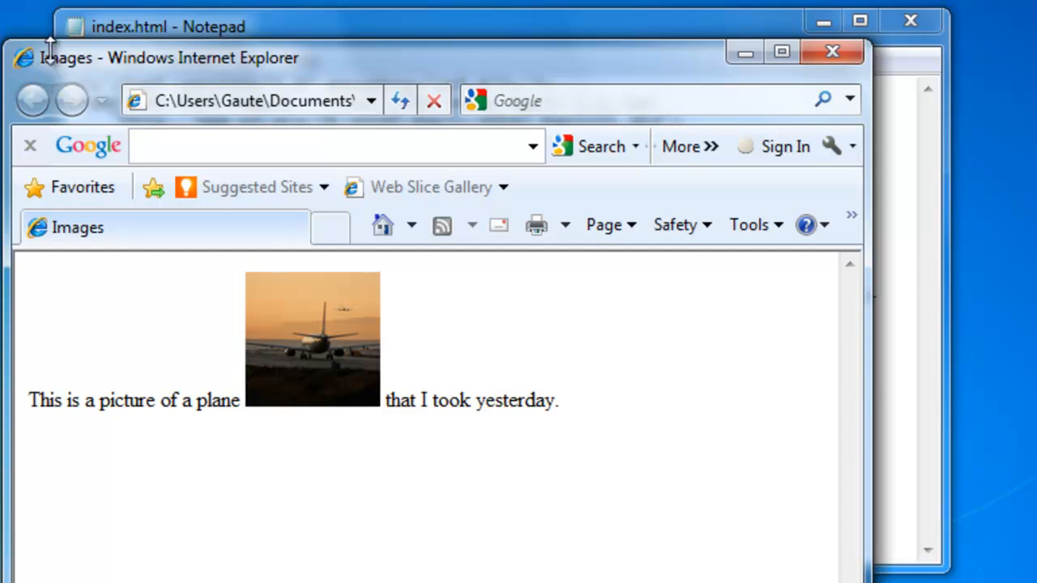
mouse_move(113, 28)
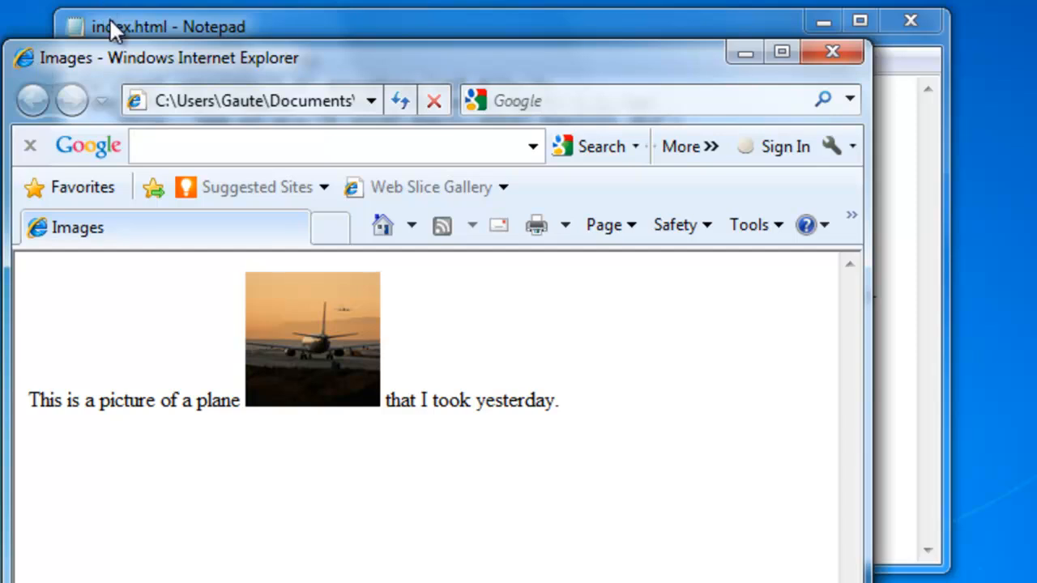
Replace the plane image's bottom alignment with "middle" and preview it in Internet Explorer
click(168, 27)
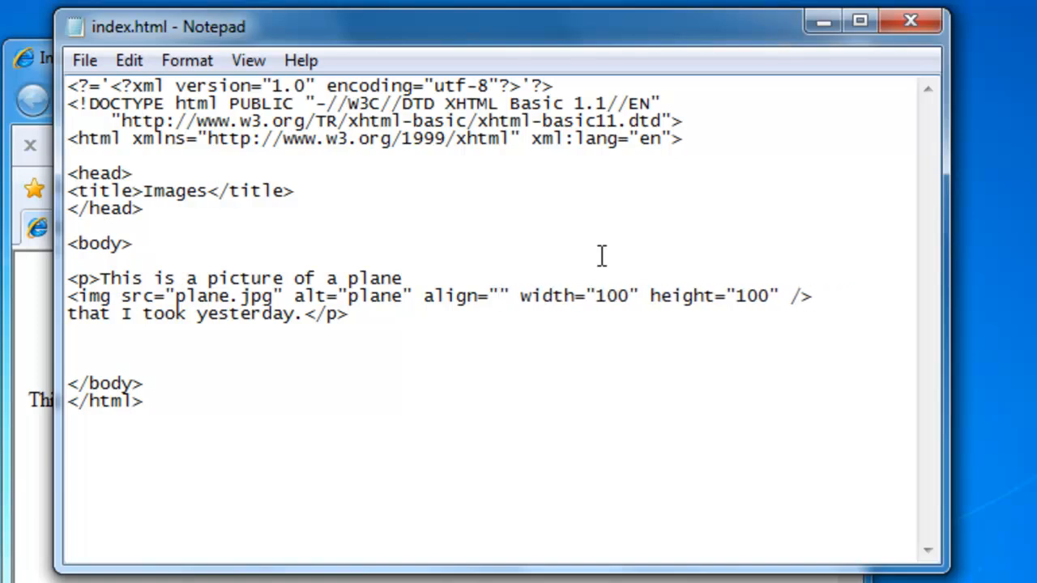
text(middle)
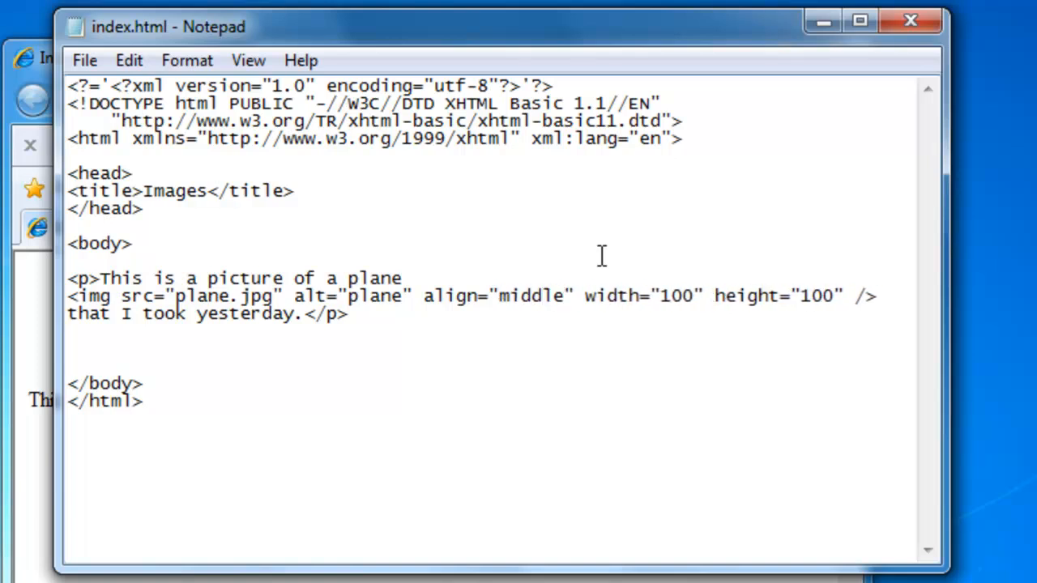
click(84, 60)
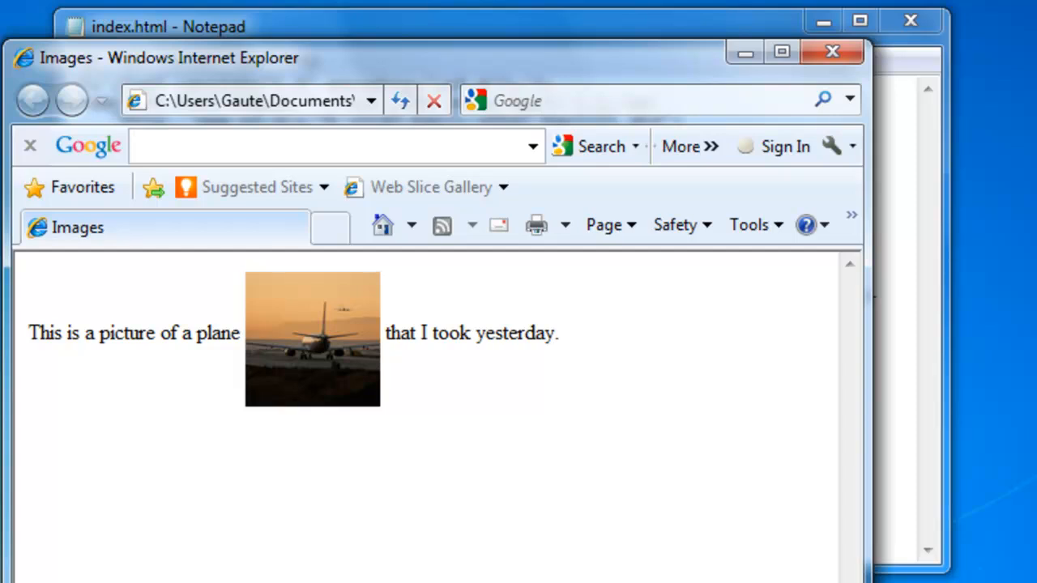
mouse_move(247, 580)
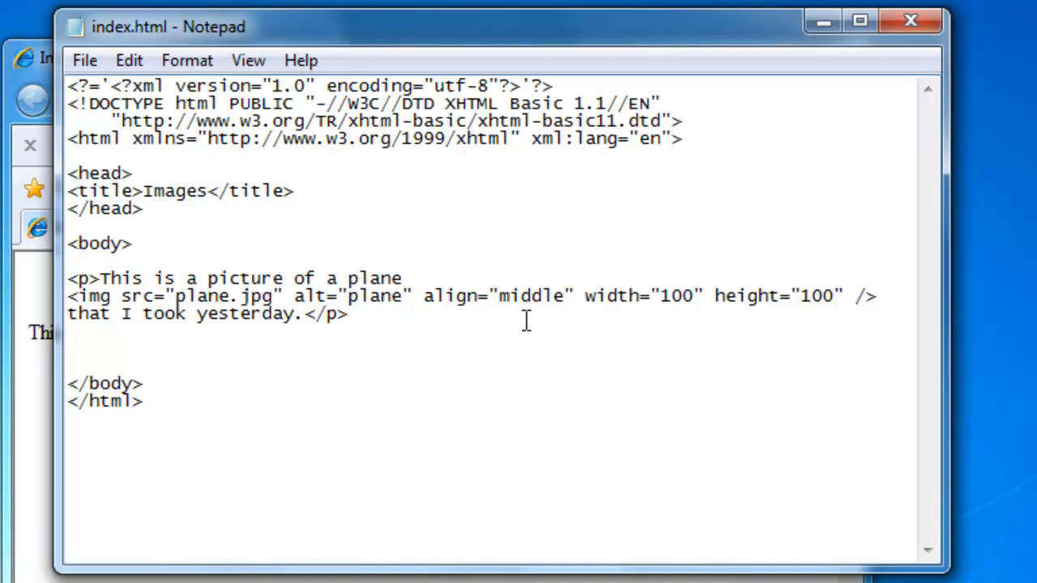
mouse_move(563, 298)
text(t)
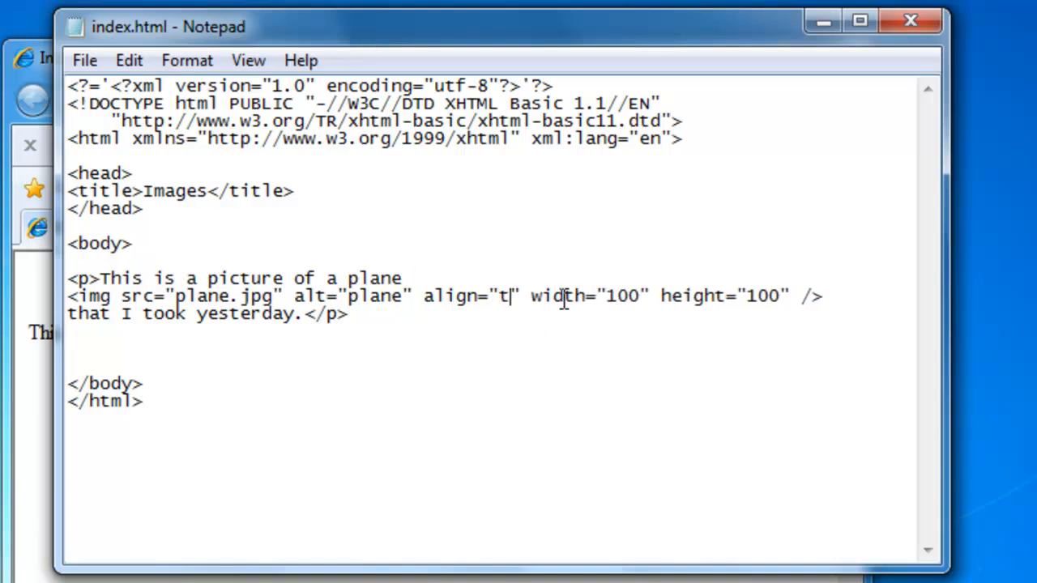
Finish typing align="top" in the plane image tag
text(op)
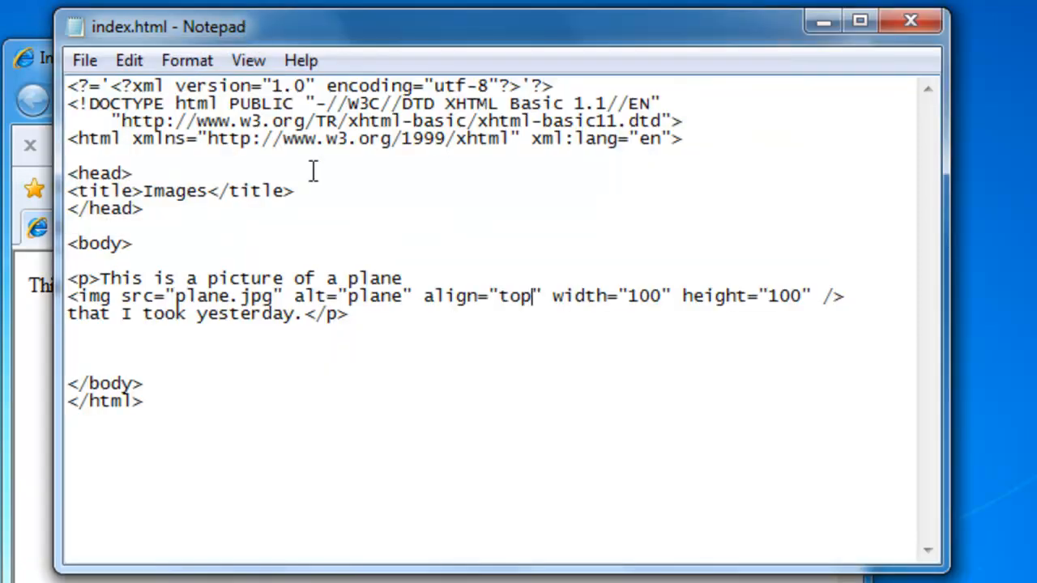
mouse_move(577, 296)
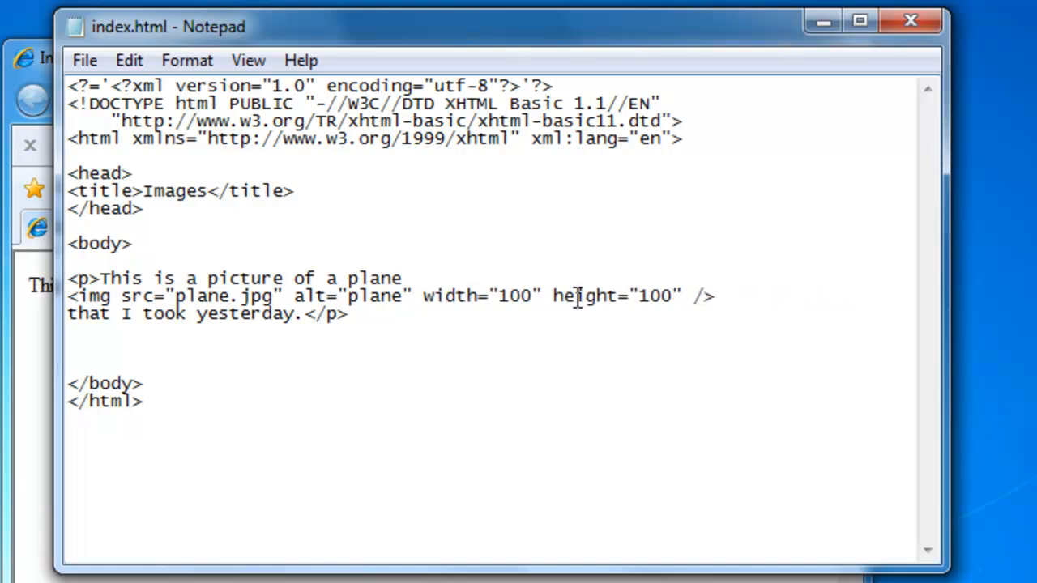
Bring Internet Explorer forward to view the default, unaligned plane image
click(84, 60)
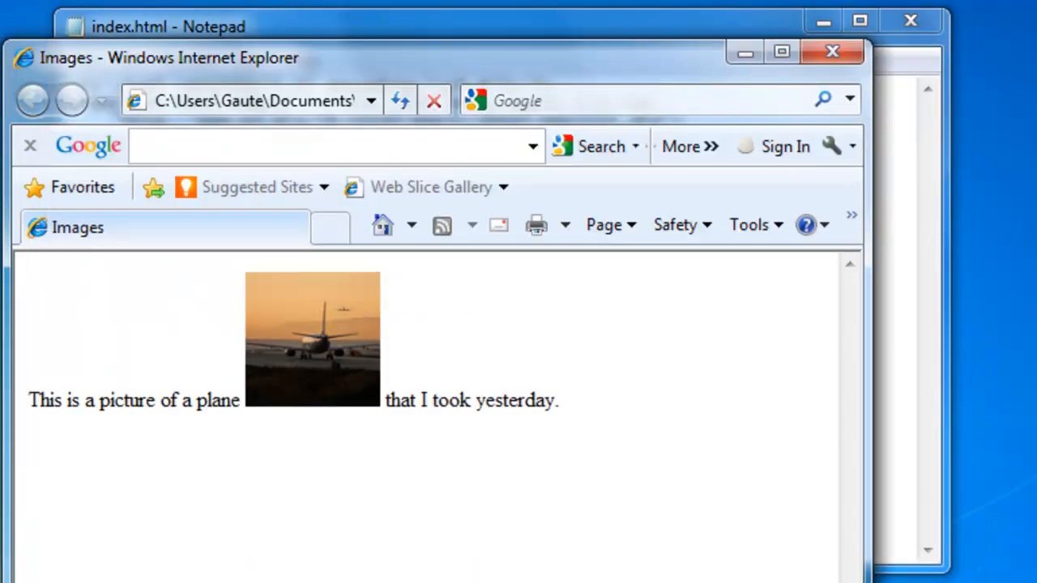
mouse_move(265, 556)
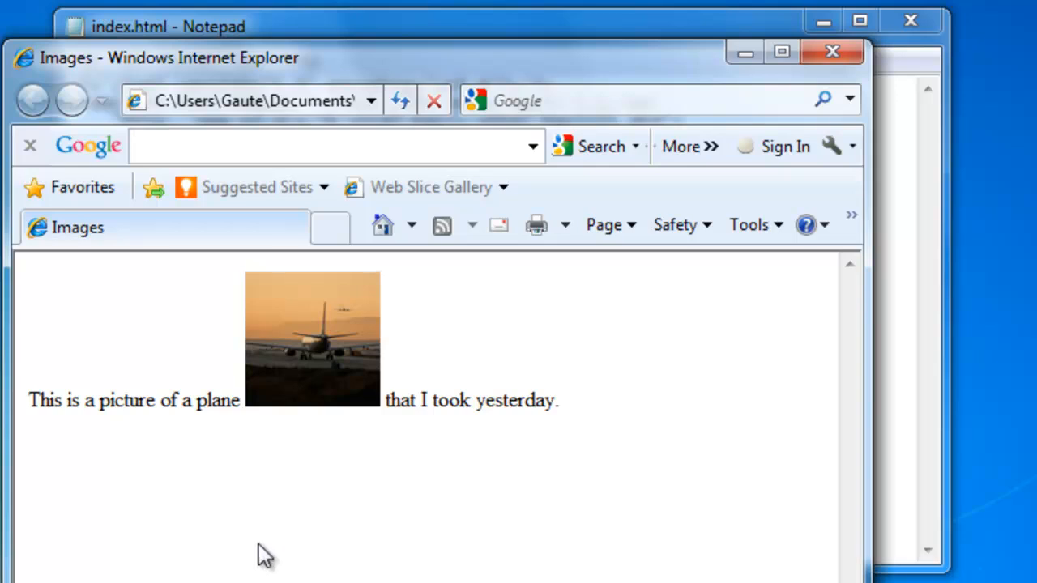